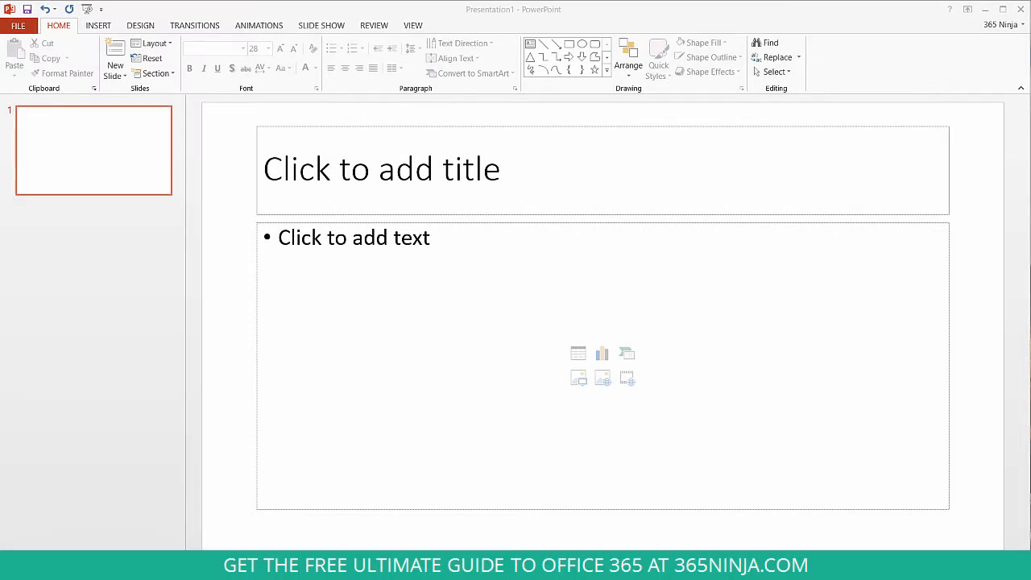
mouse_move(886, 525)
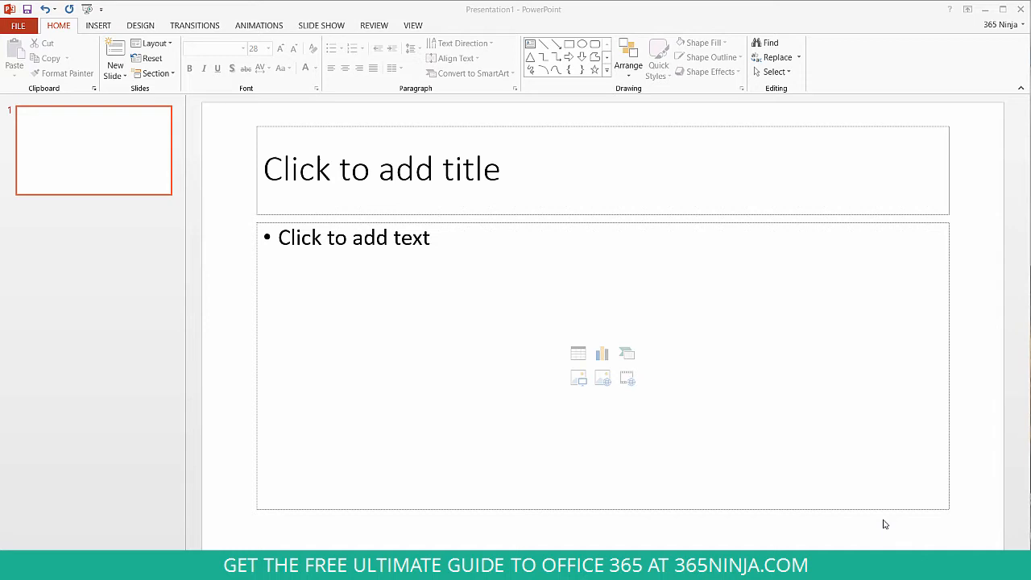
Show the Insert commands on the ribbon
left_click(98, 26)
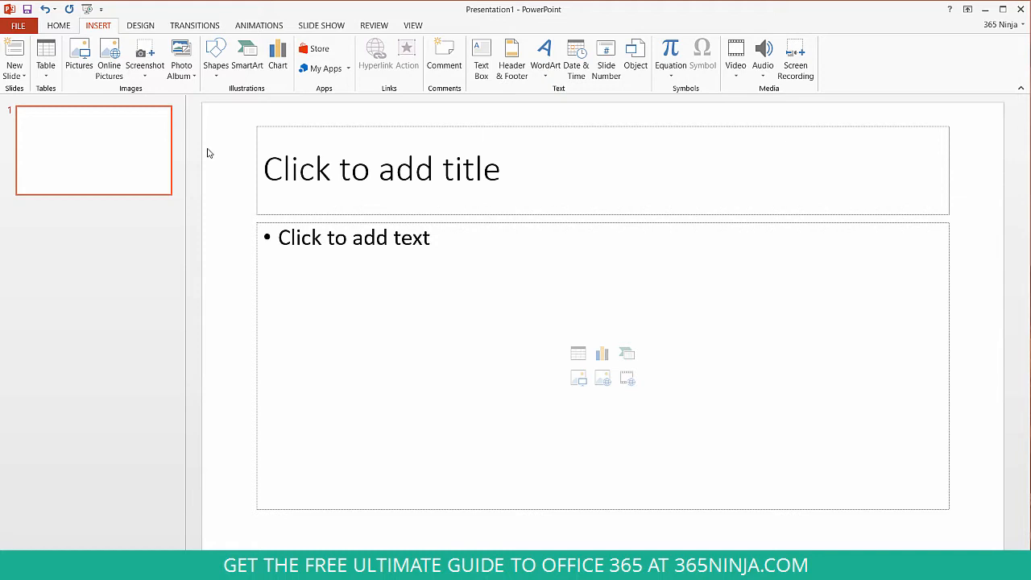
left_click(109, 61)
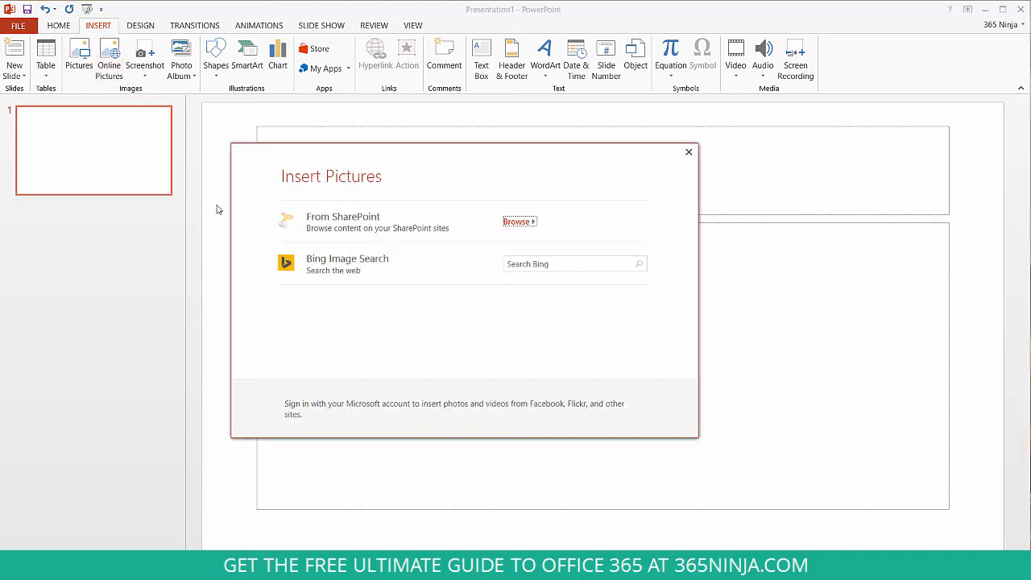
mouse_move(306, 332)
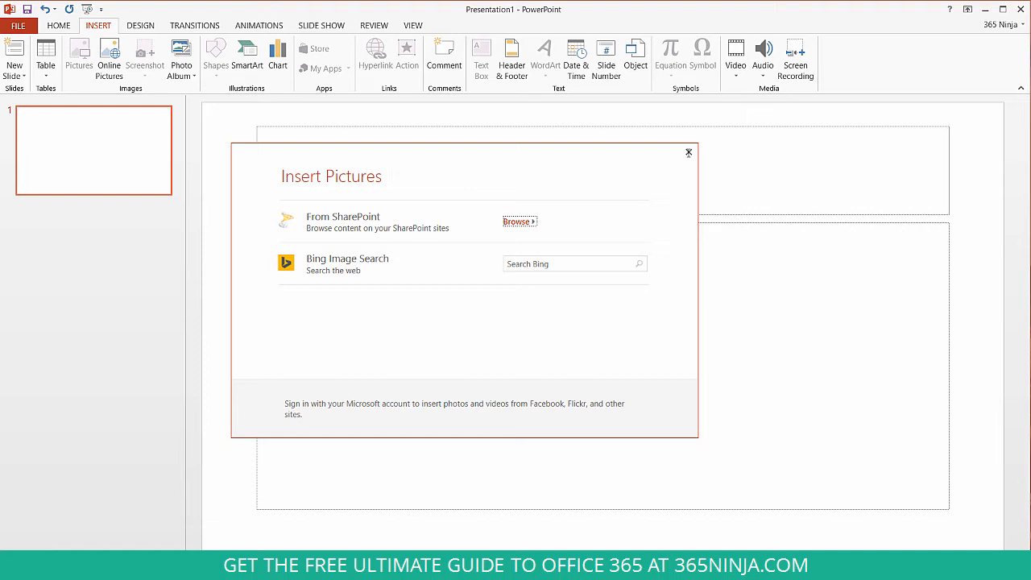
left_click(688, 152)
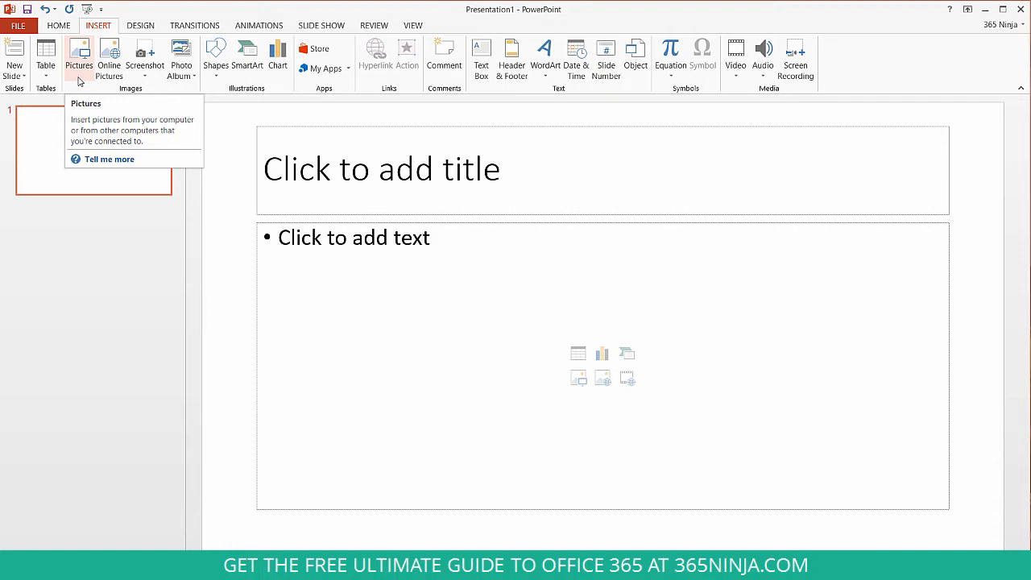
mouse_move(84, 76)
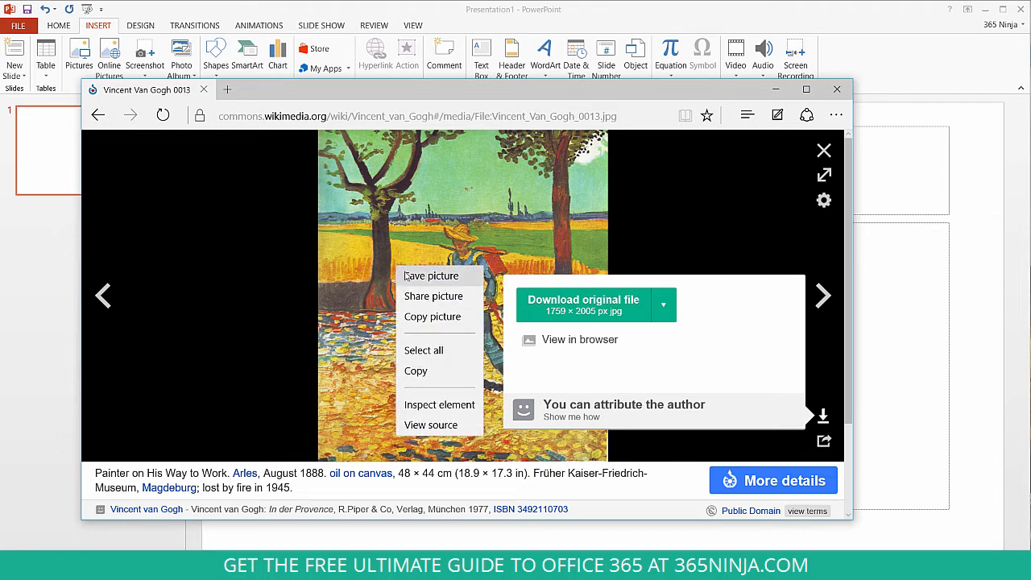
View the painting at full size, copy the picture, and return to the slide
left_click(430, 276)
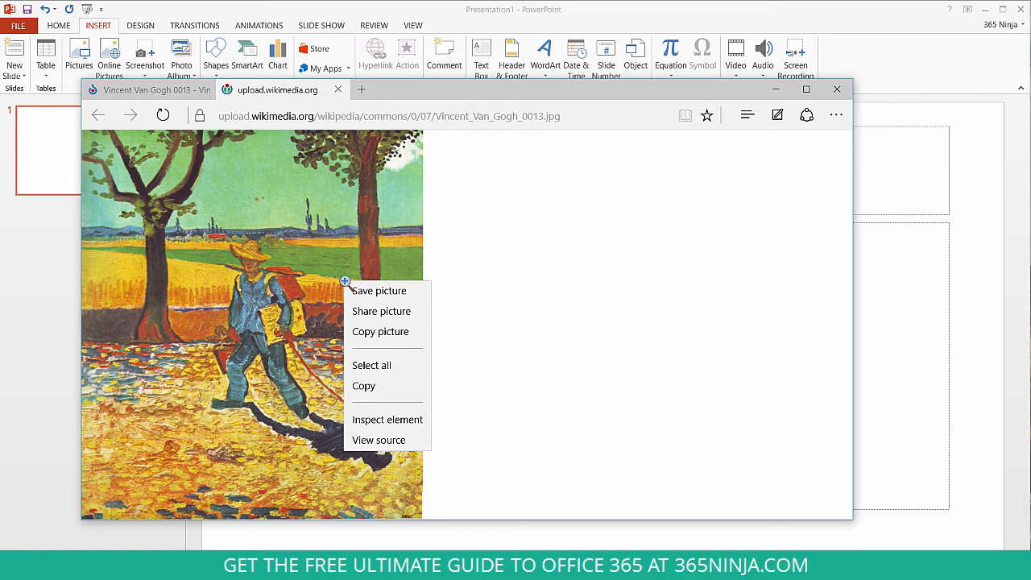
left_click(385, 338)
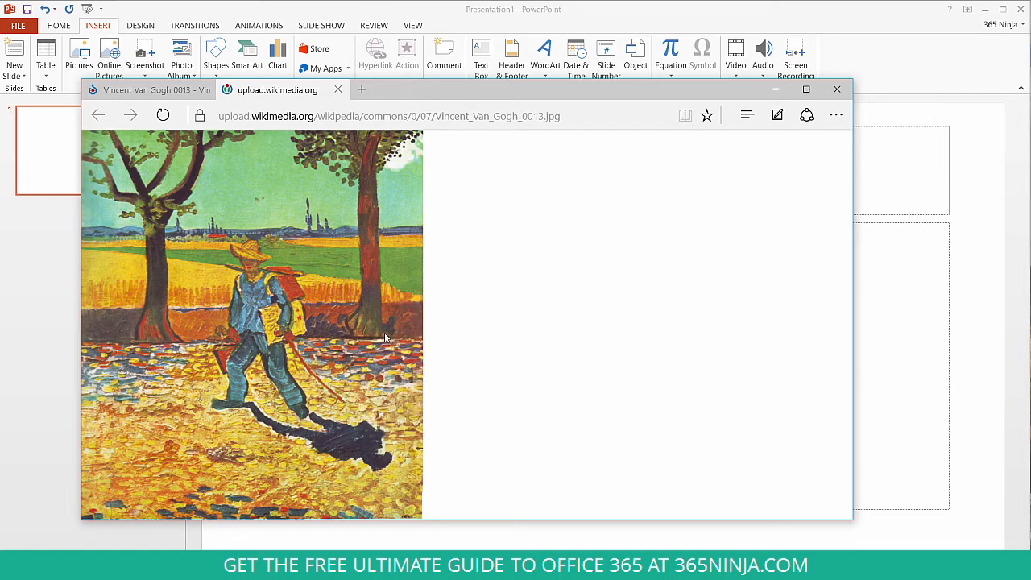
left_click(836, 89)
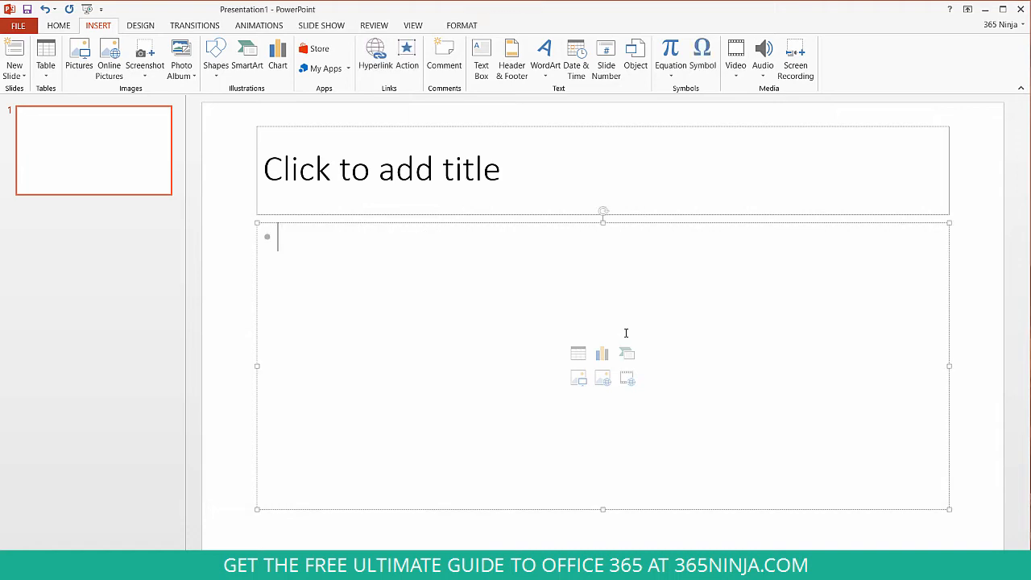
Paste the copied painting onto the slide with Ctrl+V and dismiss Paste Options
key("ctrl+v")
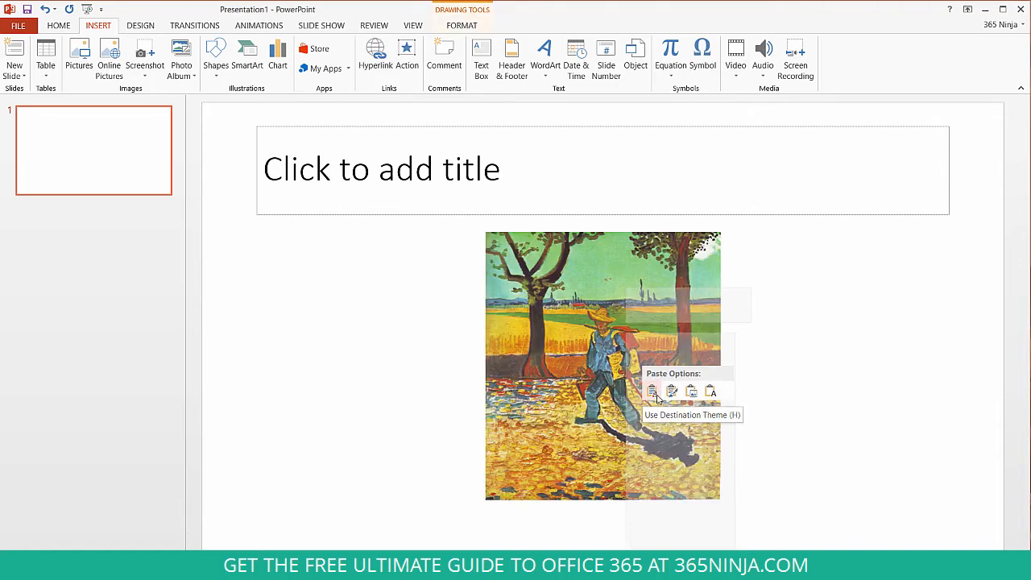
left_click(651, 391)
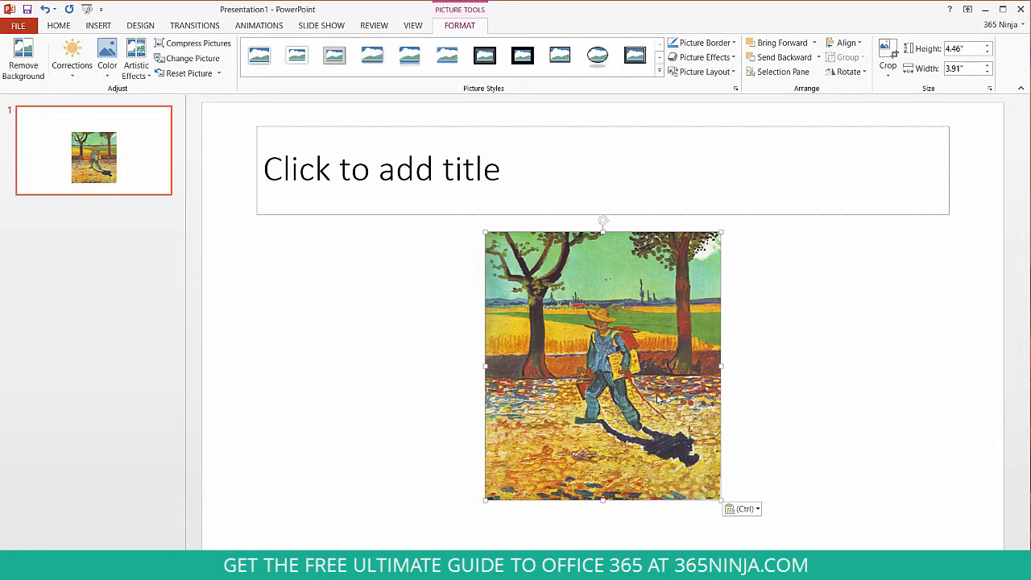
mouse_move(648, 393)
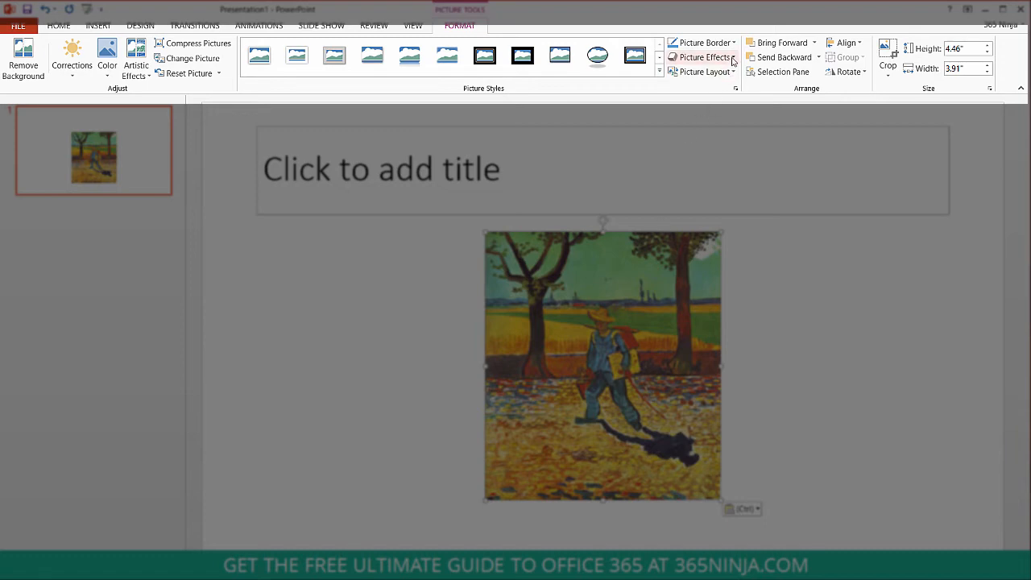
Give the pasted painting a thin black Picture Border
left_click(701, 42)
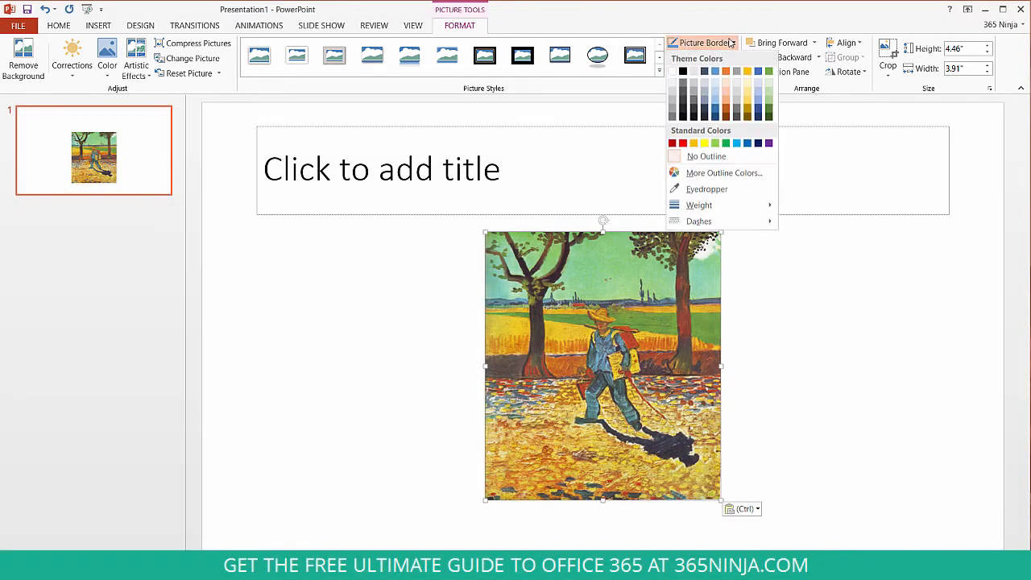
left_click(561, 55)
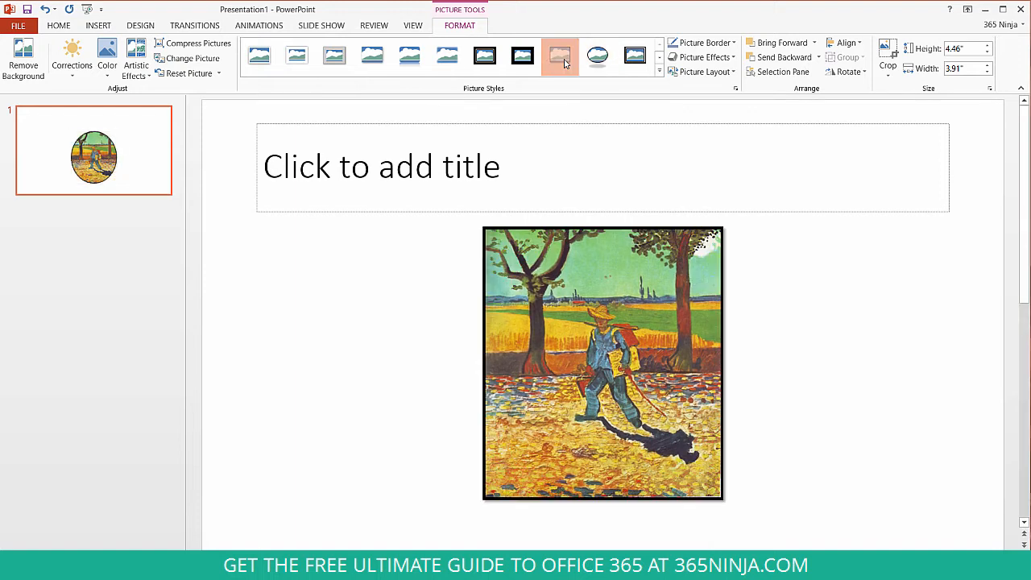
left_click(561, 54)
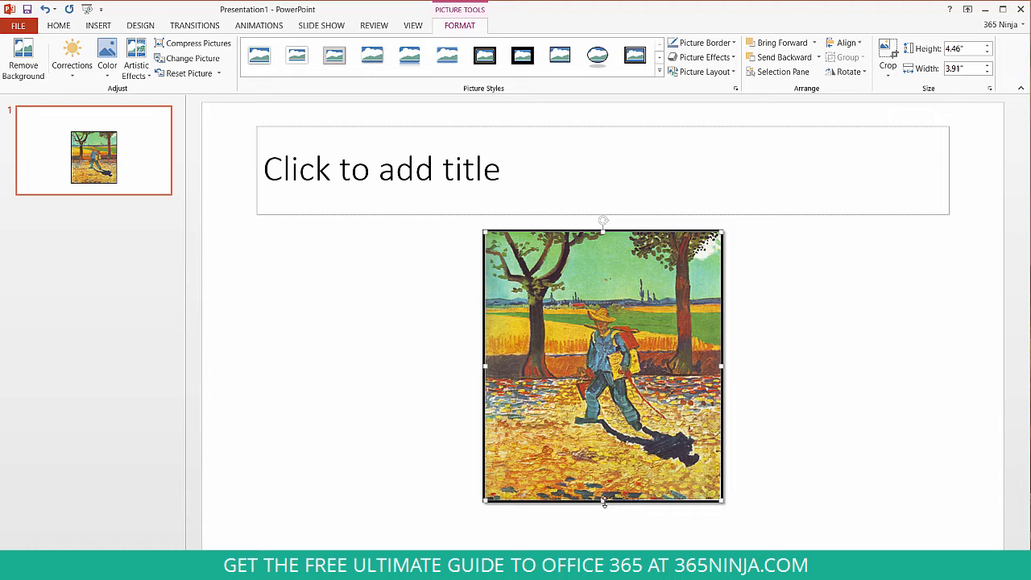
Shrink the painting non-proportionally to about 2.41 by 1.9 inches using side and bottom handles
left_click_drag(602, 502, 602, 413)
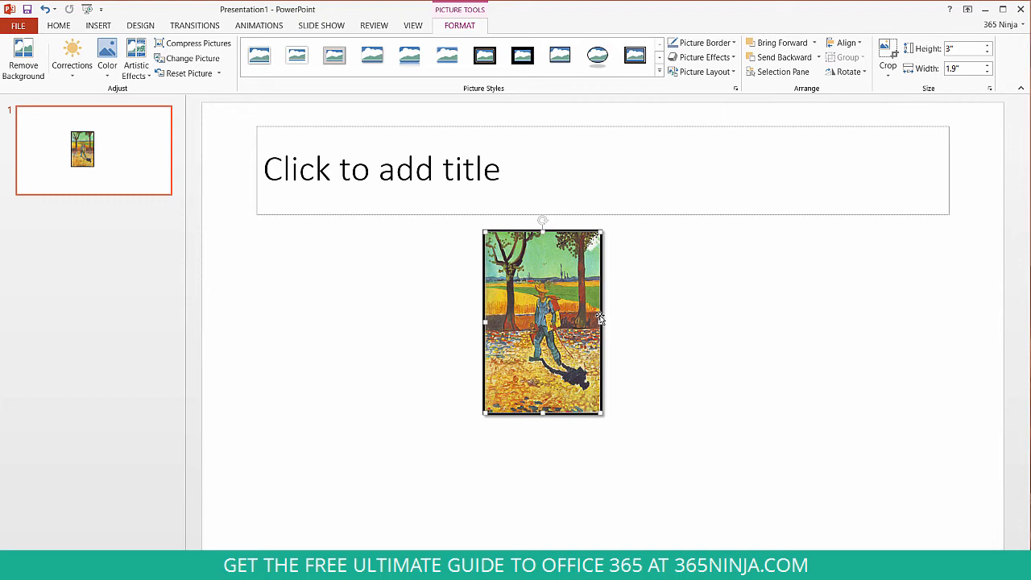
mouse_move(555, 412)
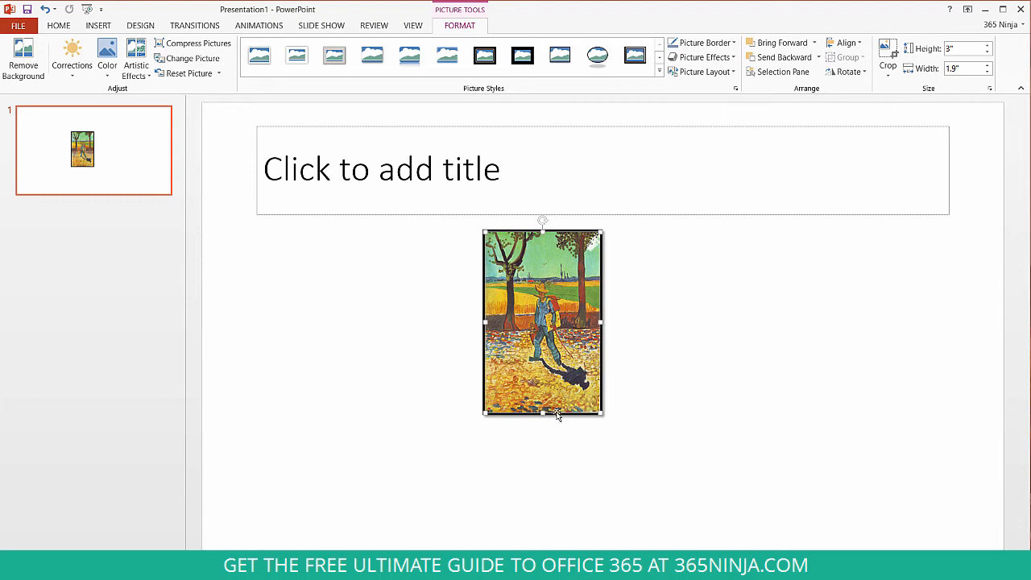
left_click_drag(541, 413, 542, 377)
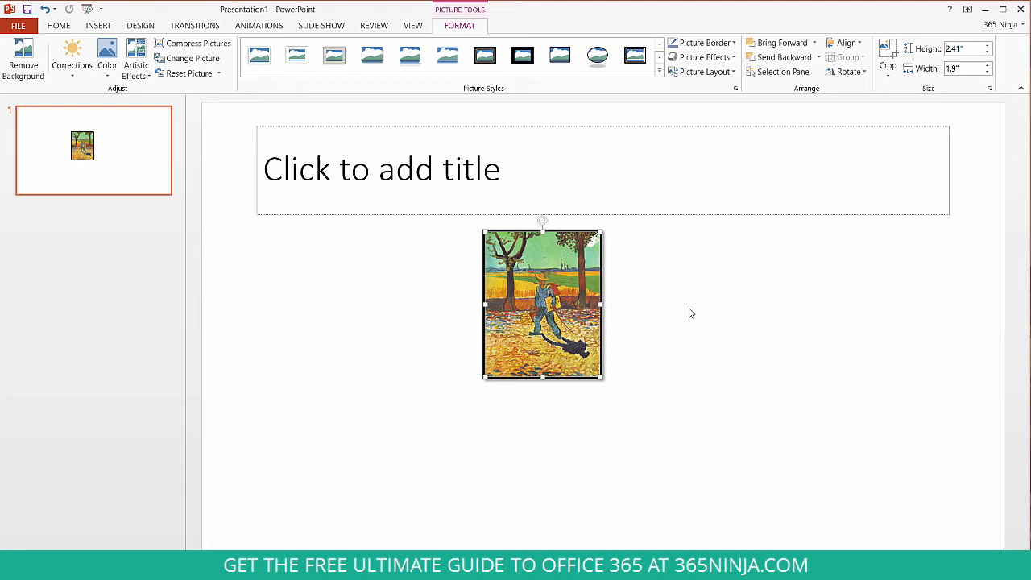
mouse_move(279, 129)
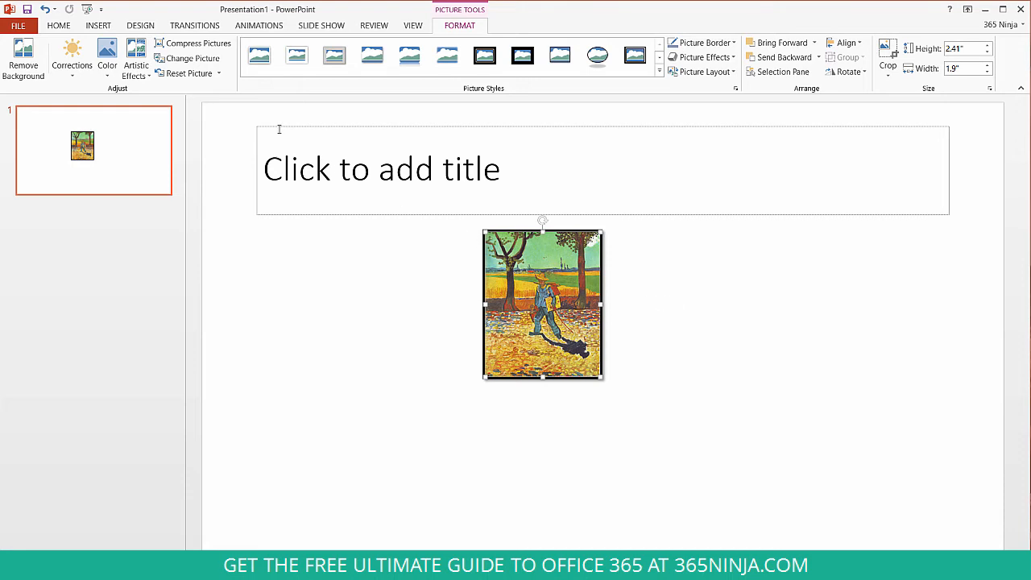
mouse_move(188, 74)
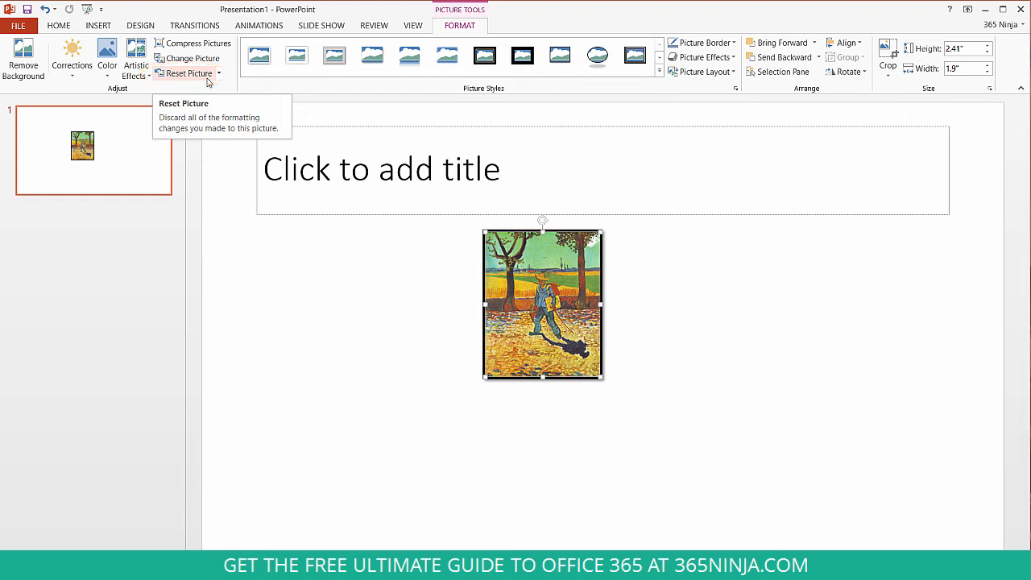
Reset the picture, removing its outline and restoring the 4.46 by 3.91 inch size
left_click(218, 74)
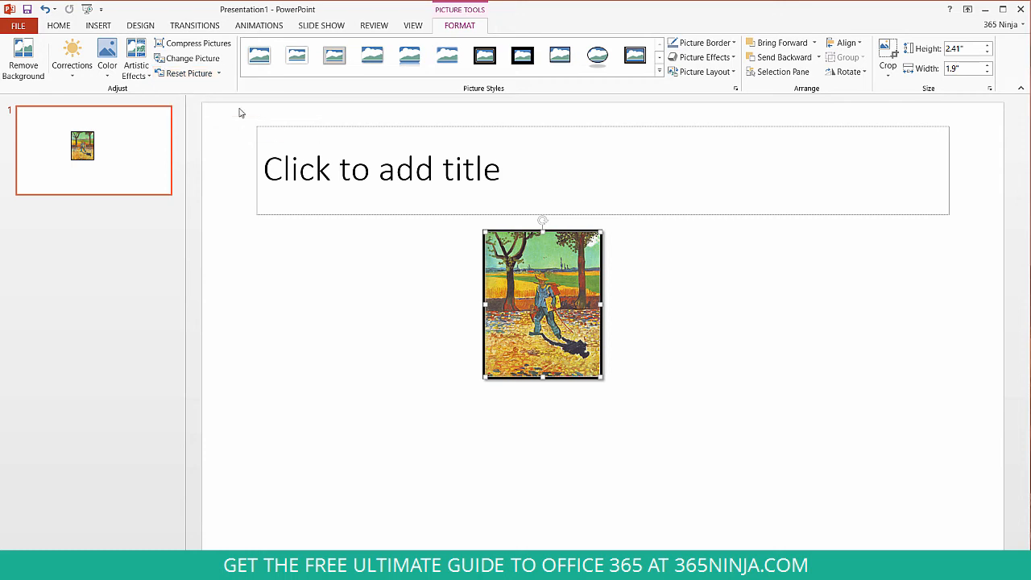
left_click_drag(599, 375, 722, 499)
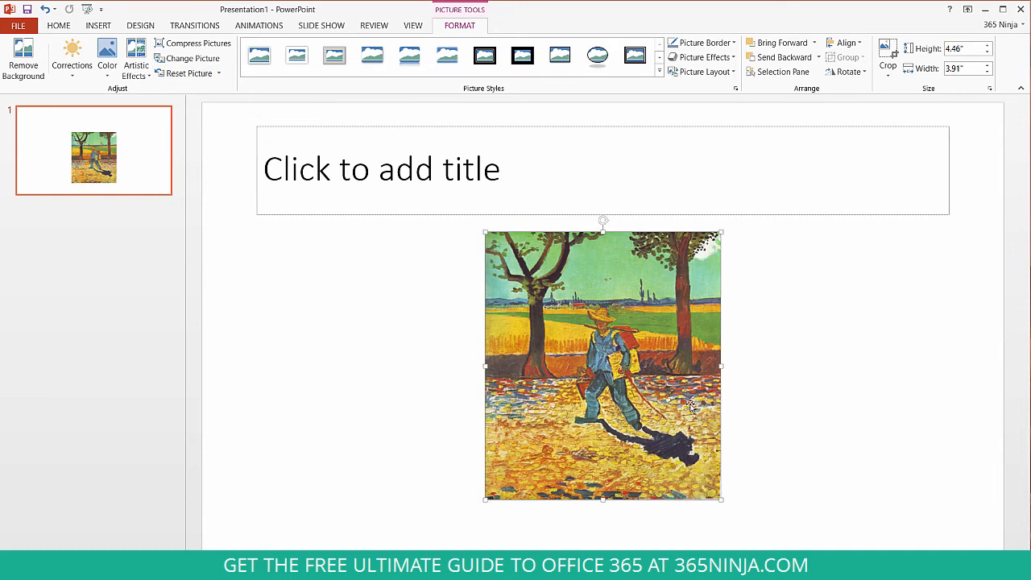
Scale the painting proportionally to 2.29 by 2.01 inches and place it below the title
left_click_drag(602, 364, 470, 270)
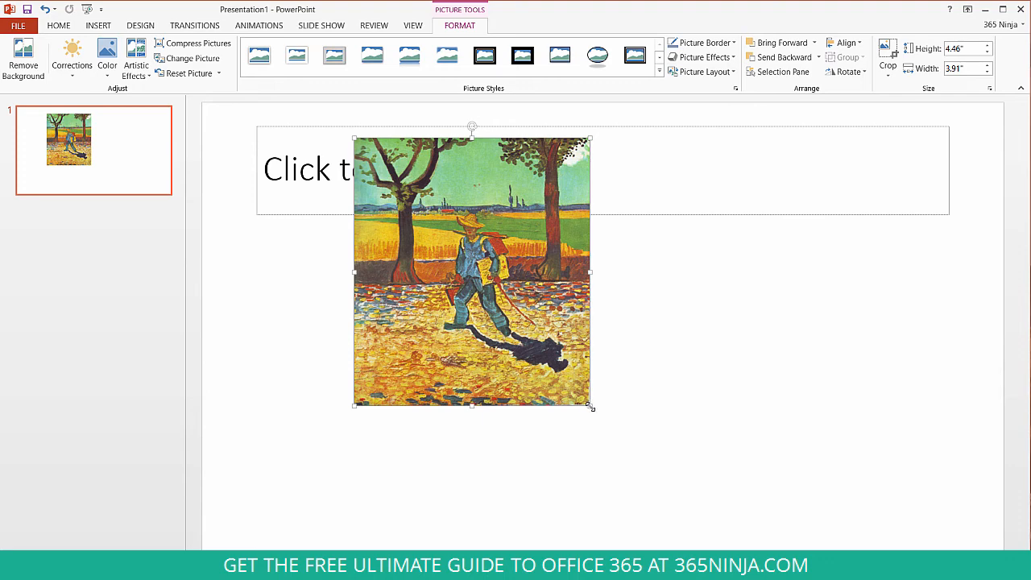
left_click_drag(593, 406, 487, 282)
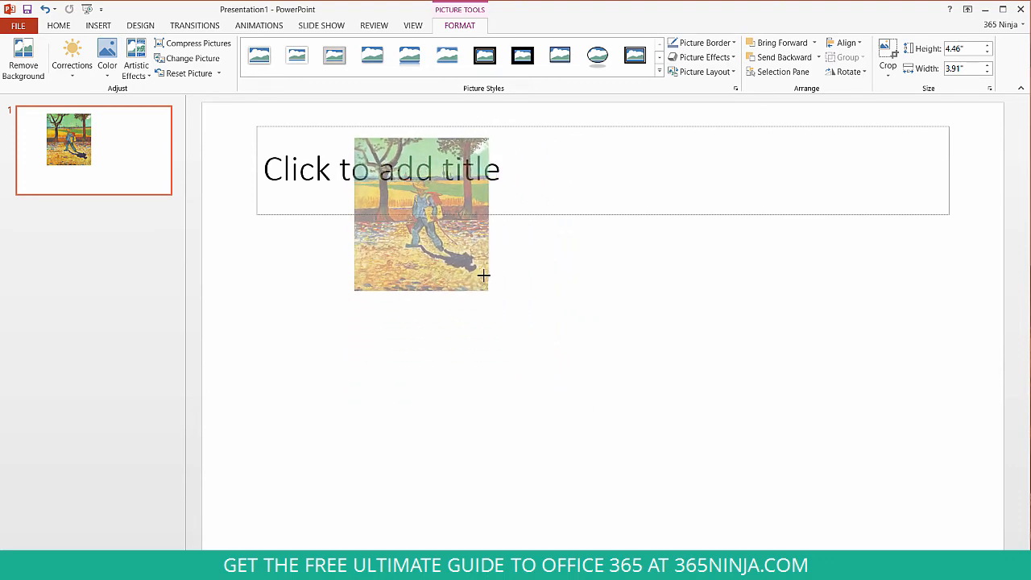
left_click_drag(422, 213, 561, 364)
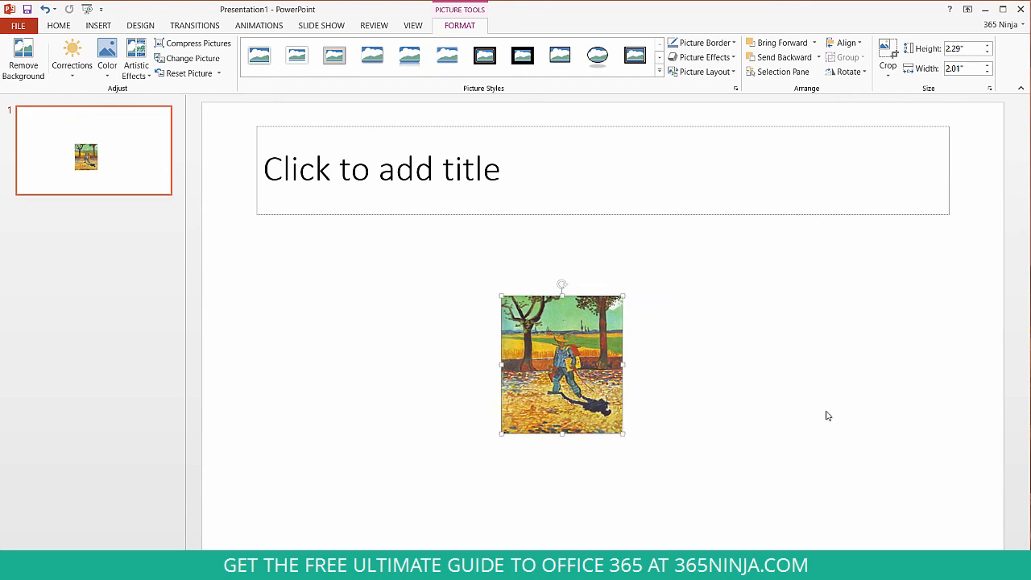